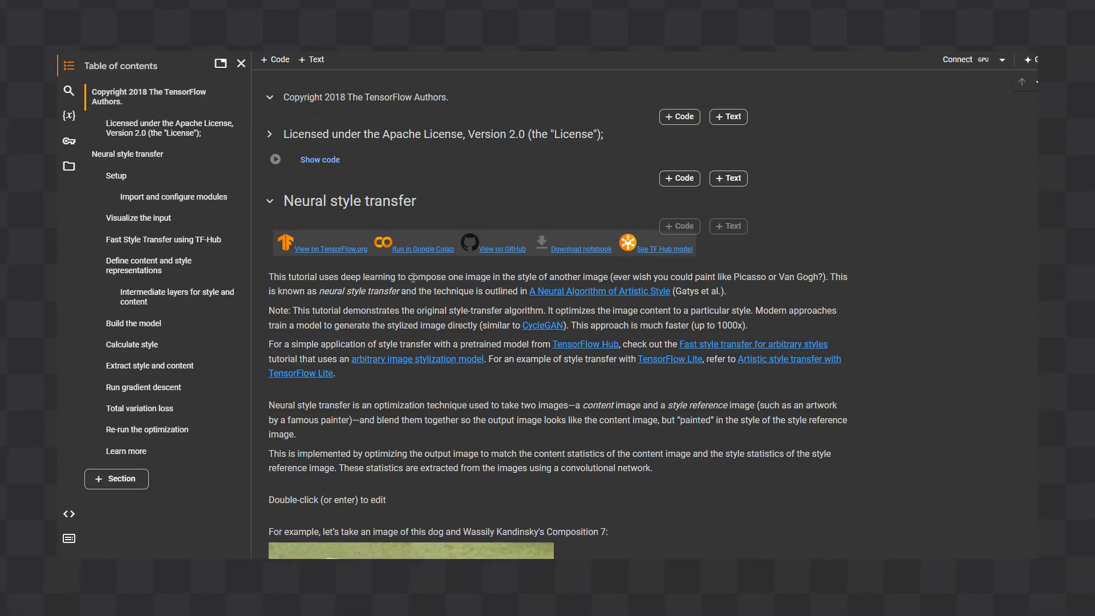
Scroll to the 'Download images' cell that mounts Drive and sets the PNG content and style paths
scroll(down, 3)
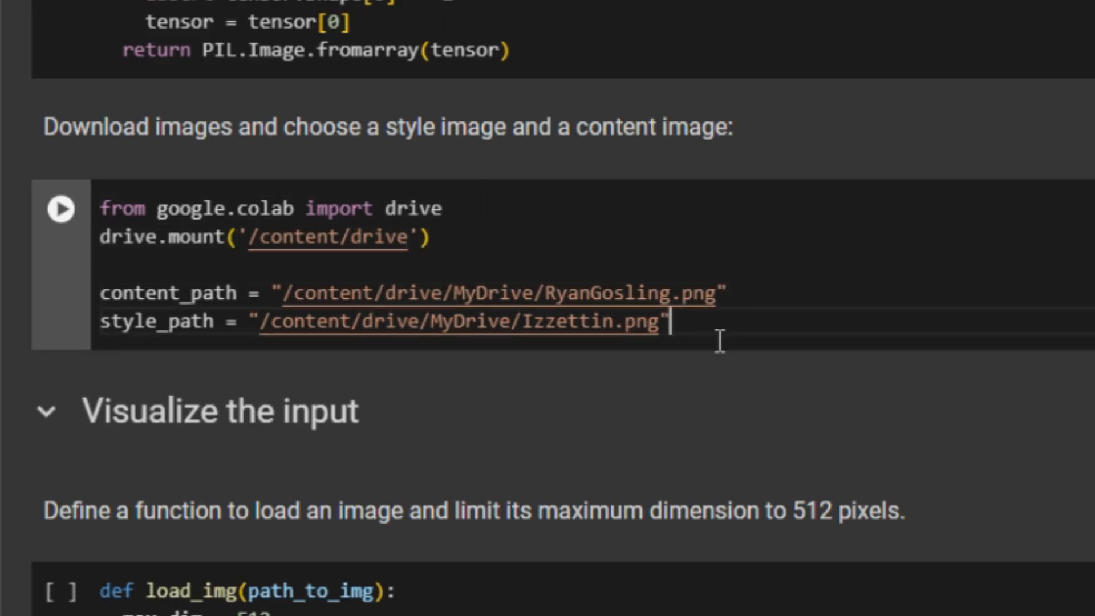
mouse_move(751, 405)
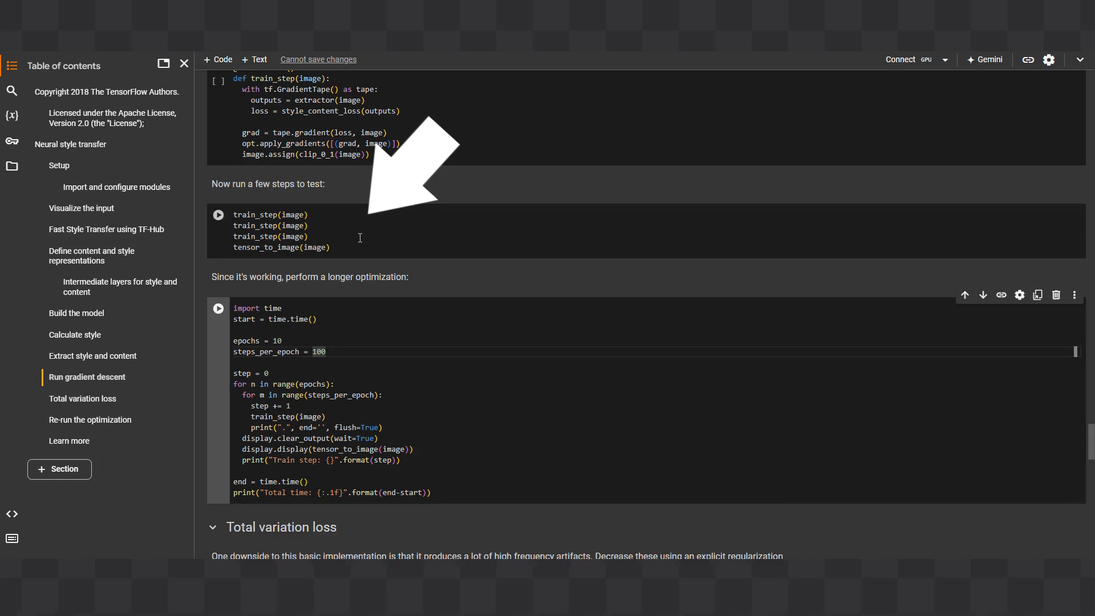
scroll(down, 3)
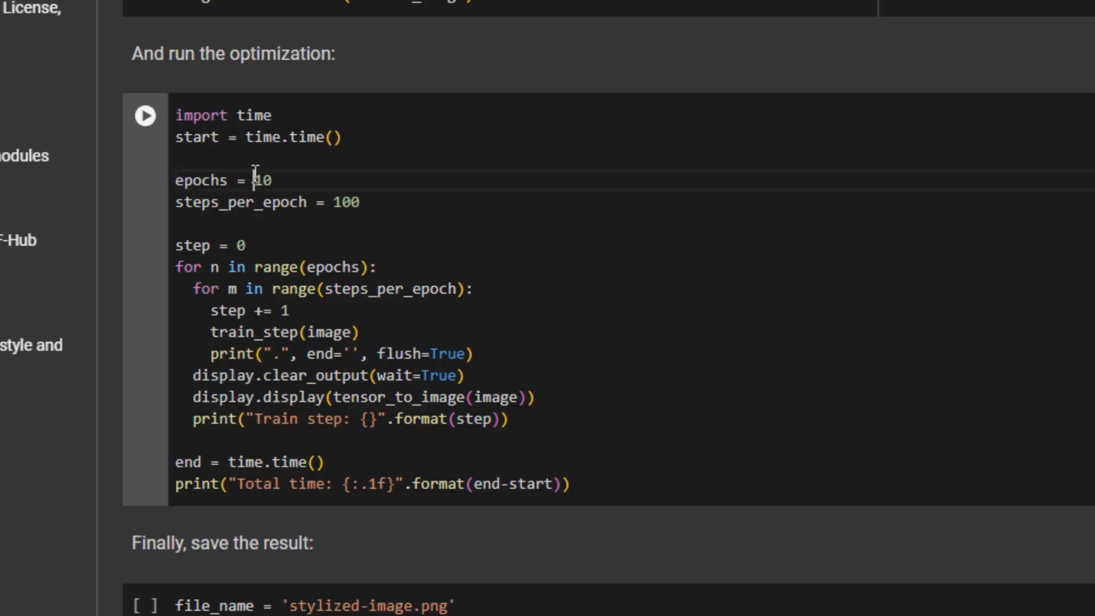
click(208, 76)
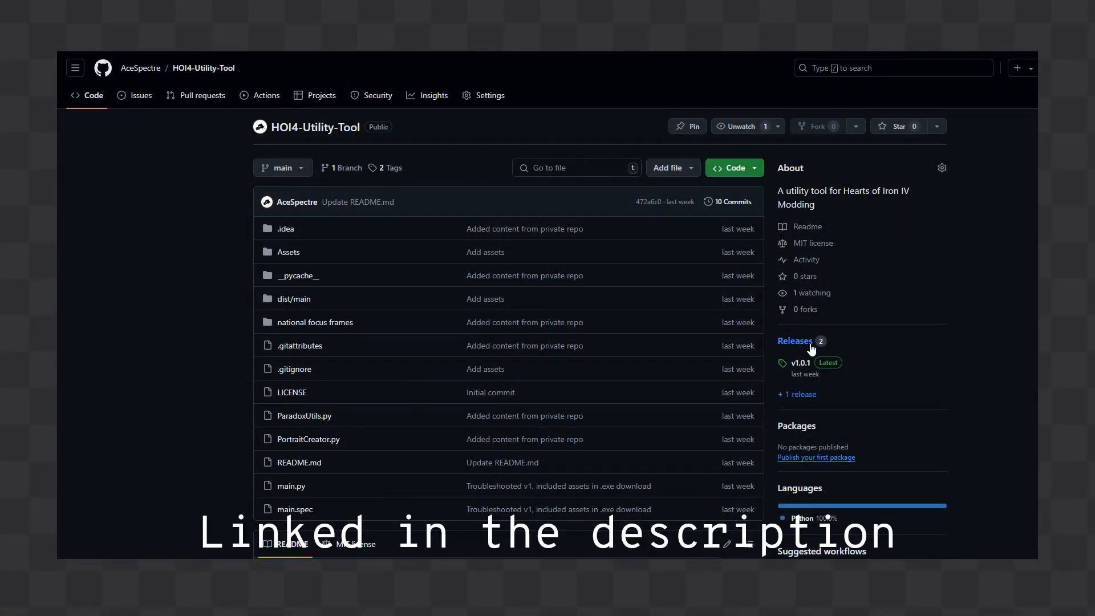
Go to the HOI4-Utility-Tool repository's Releases to reach the v1.0.1 Latest release
click(794, 341)
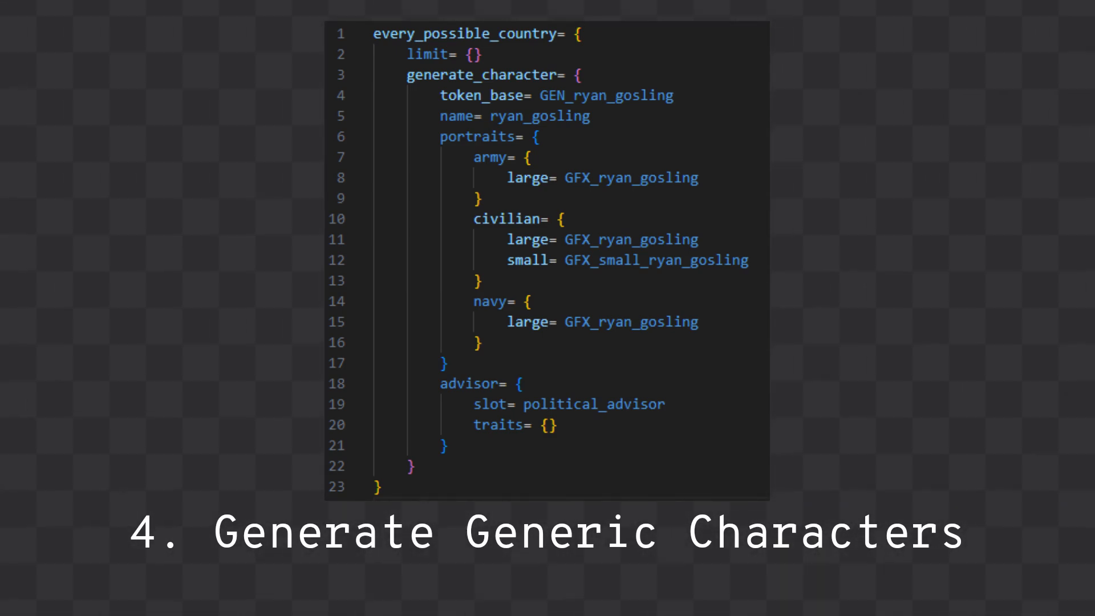
Switch to the Generate Localisation step for exampleMod's history/general and localisation folders
click(711, 50)
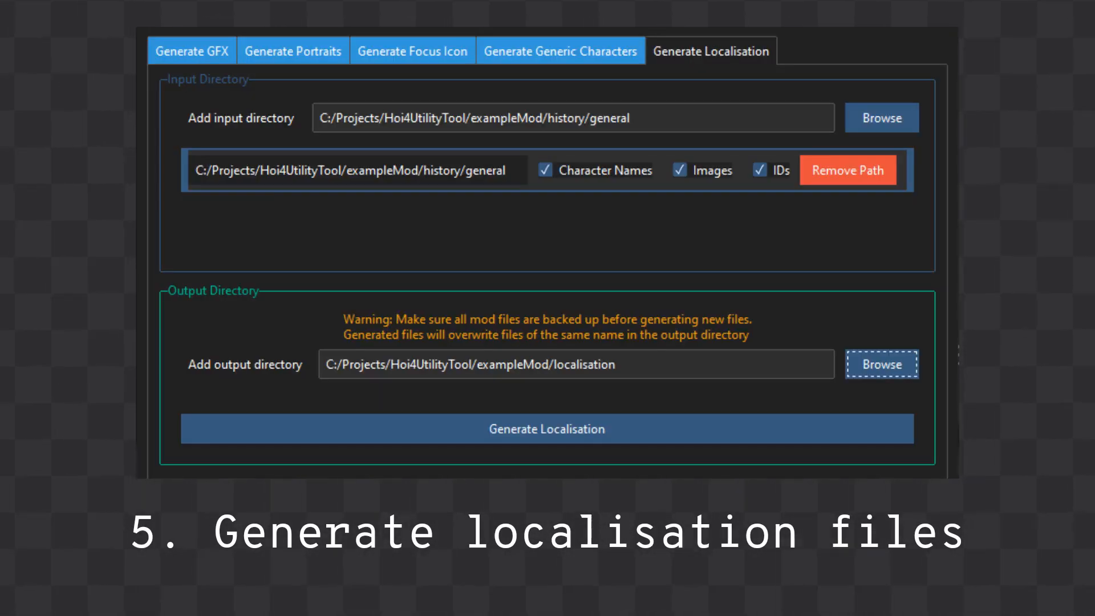